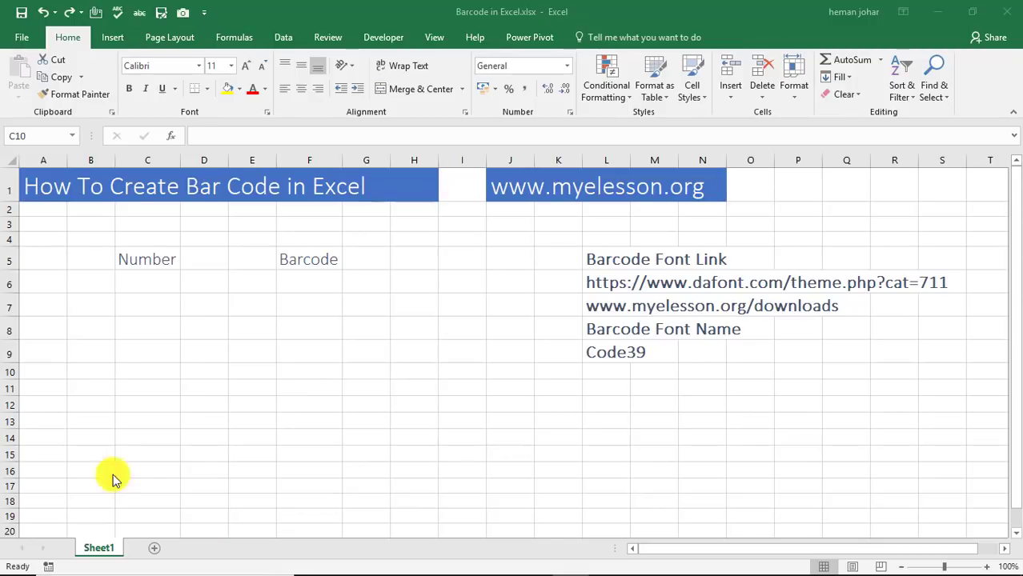
Enter 123456 in C6 and select the number and barcode cells C6:F6 together
click(148, 282)
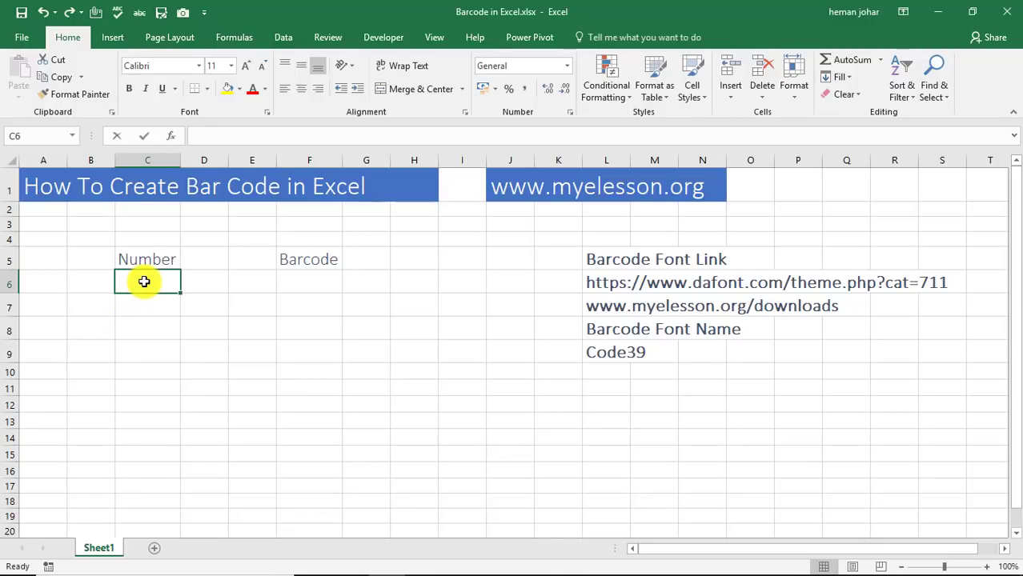
text(123456)
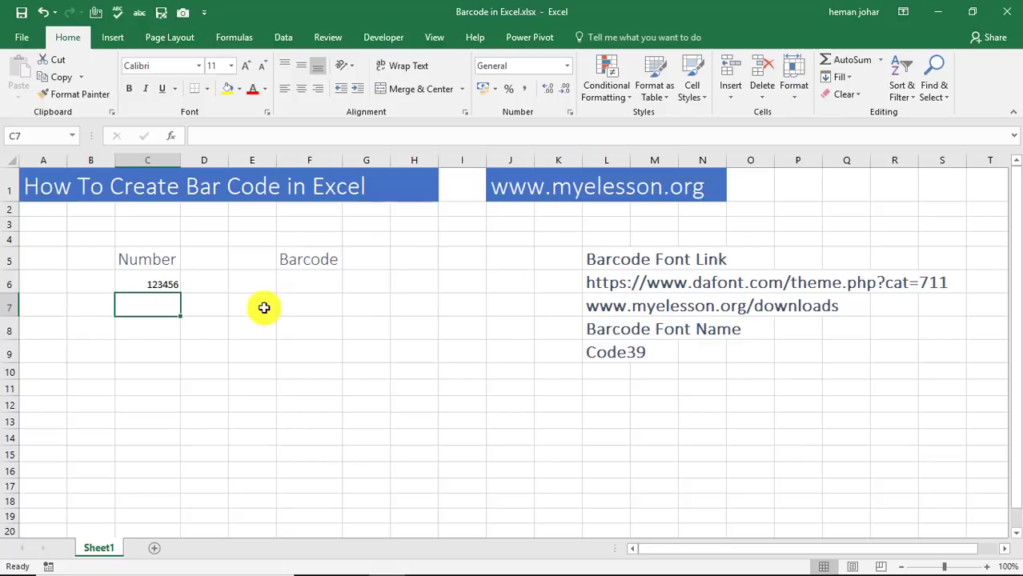
click(309, 285)
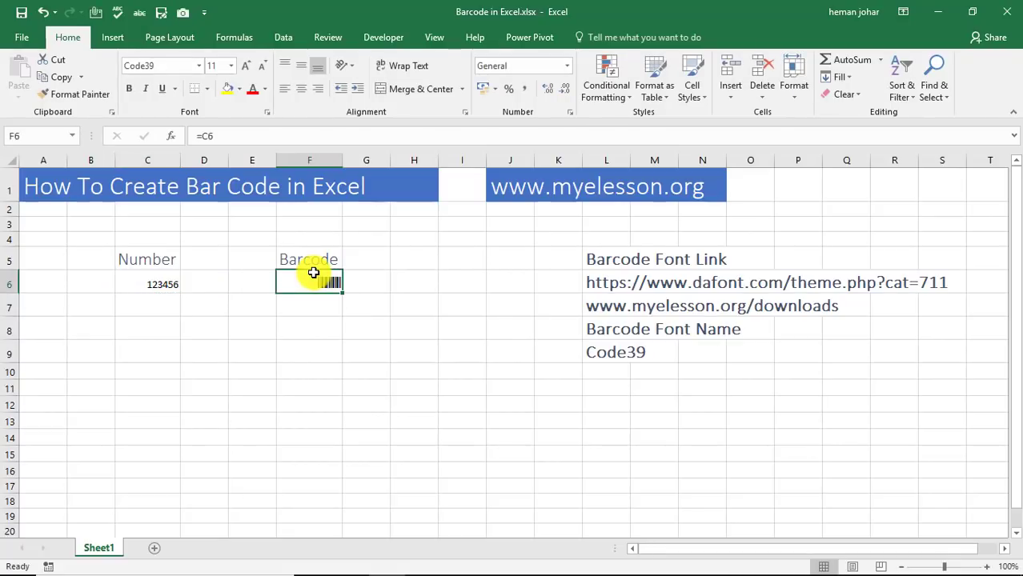
click(147, 285)
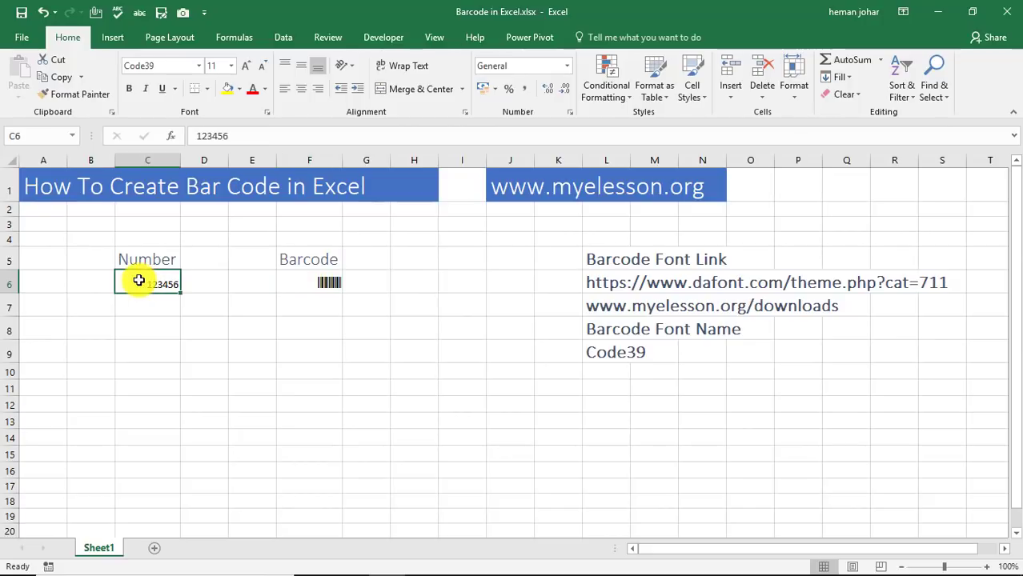
drag(138, 285, 330, 285)
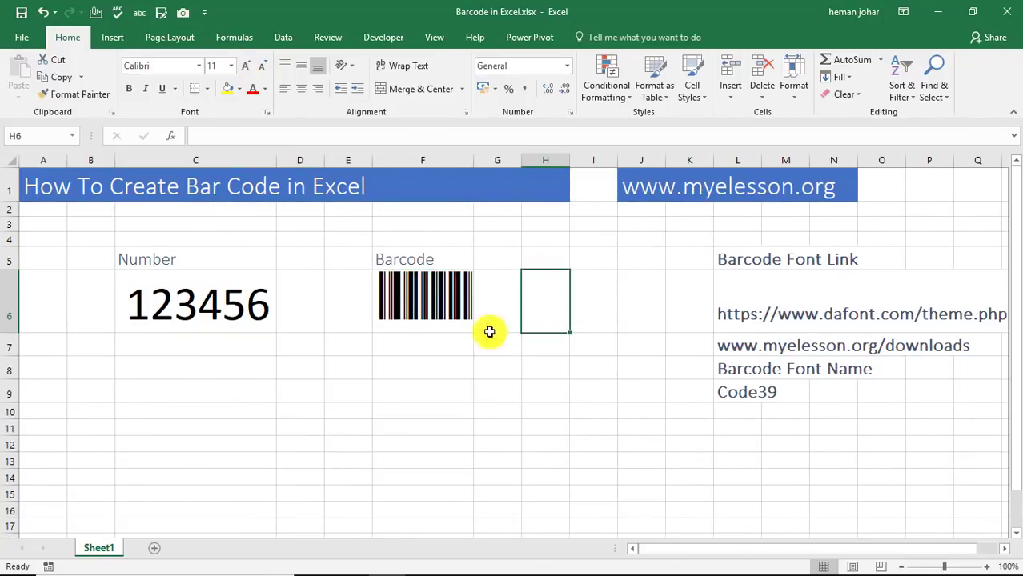
Retype C6 as a much longer number (shown as 1.23457E+18) and autofit column C
text(45)
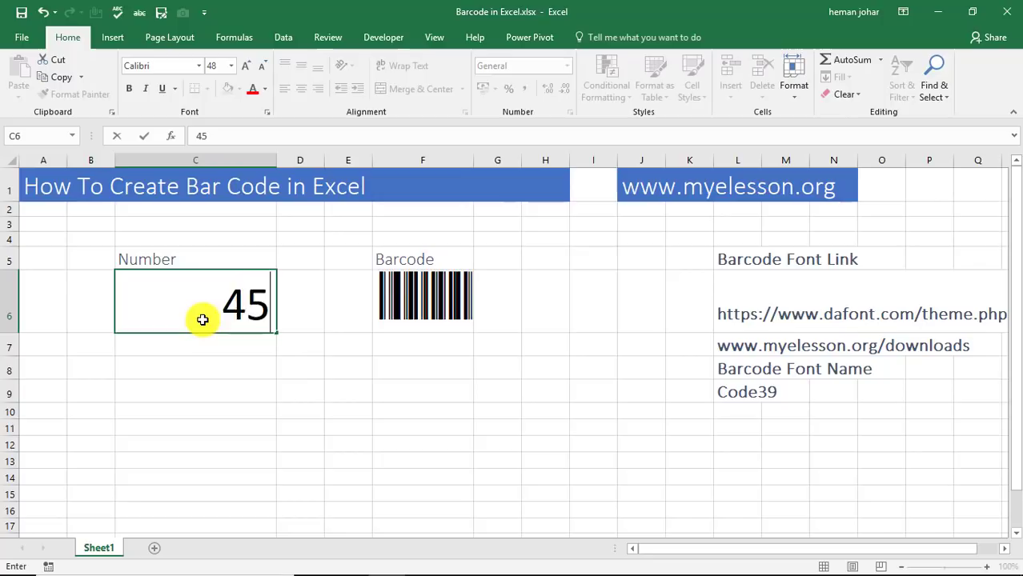
text(456789)
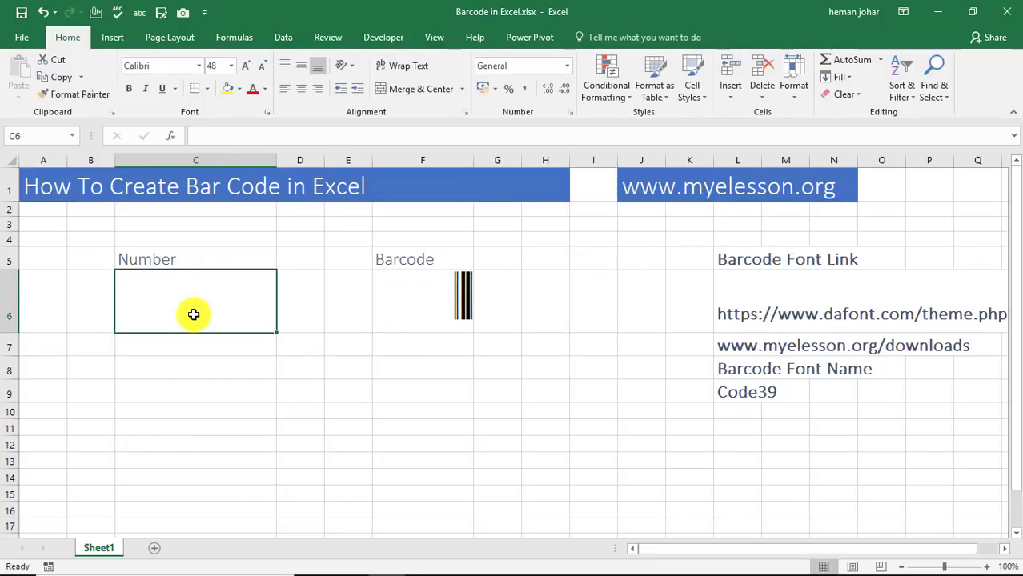
text(123456789)
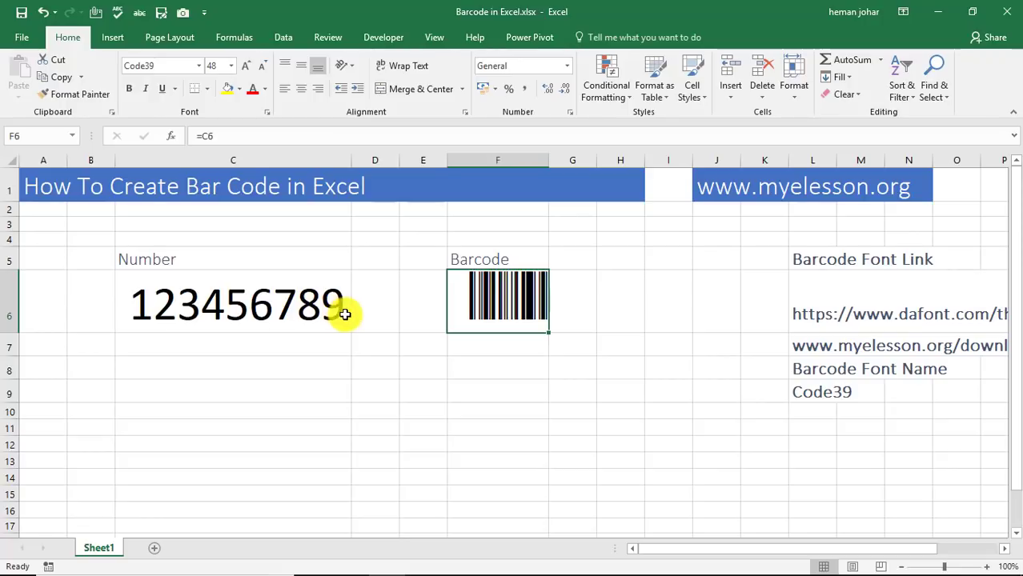
double_click(237, 304)
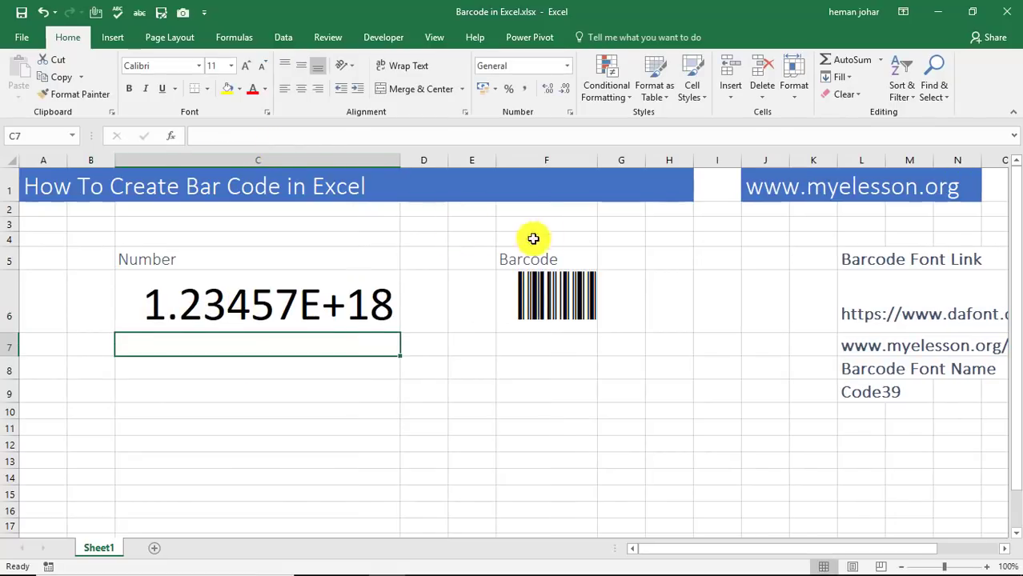
click(548, 301)
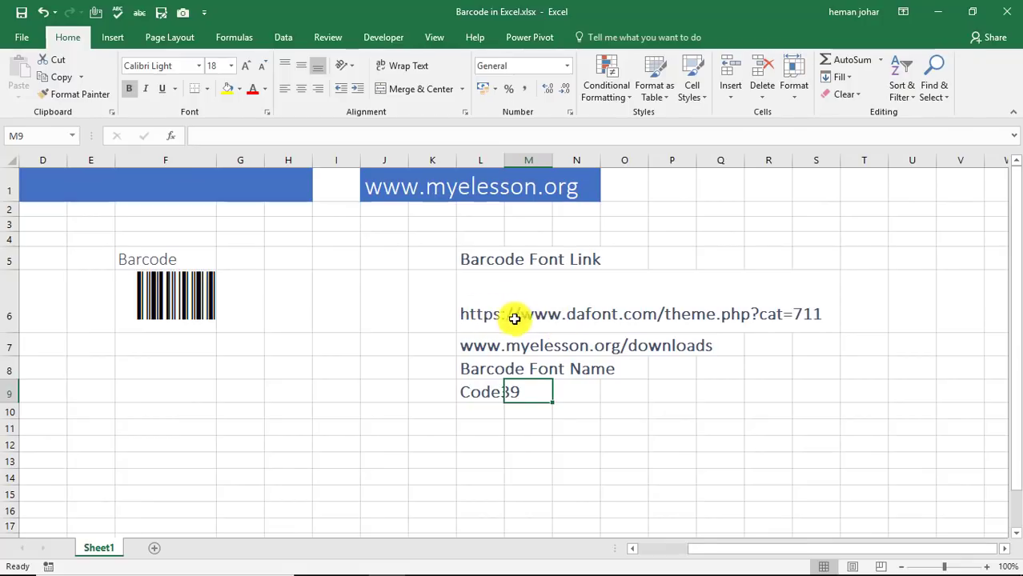
mouse_move(581, 317)
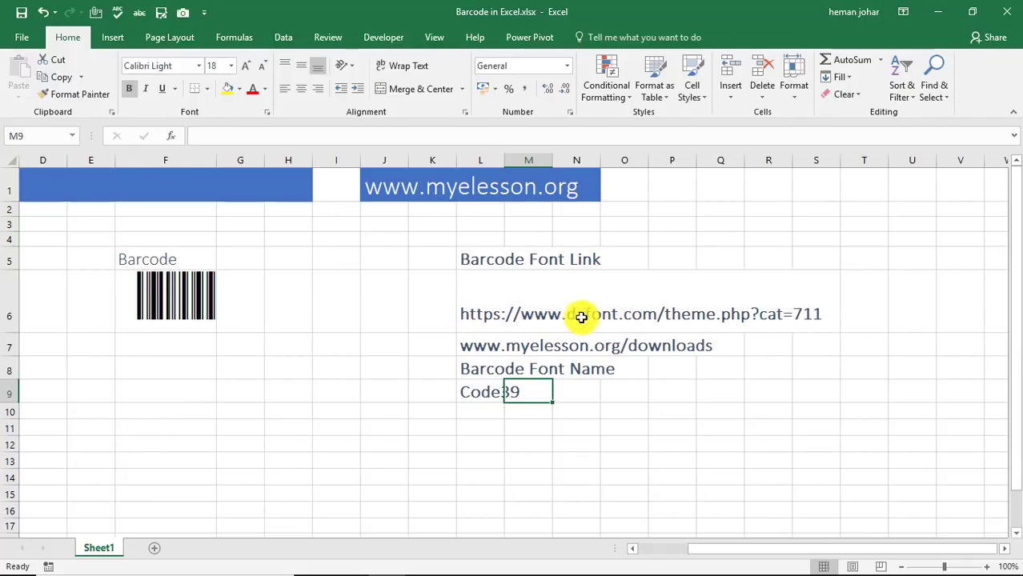
mouse_move(792, 312)
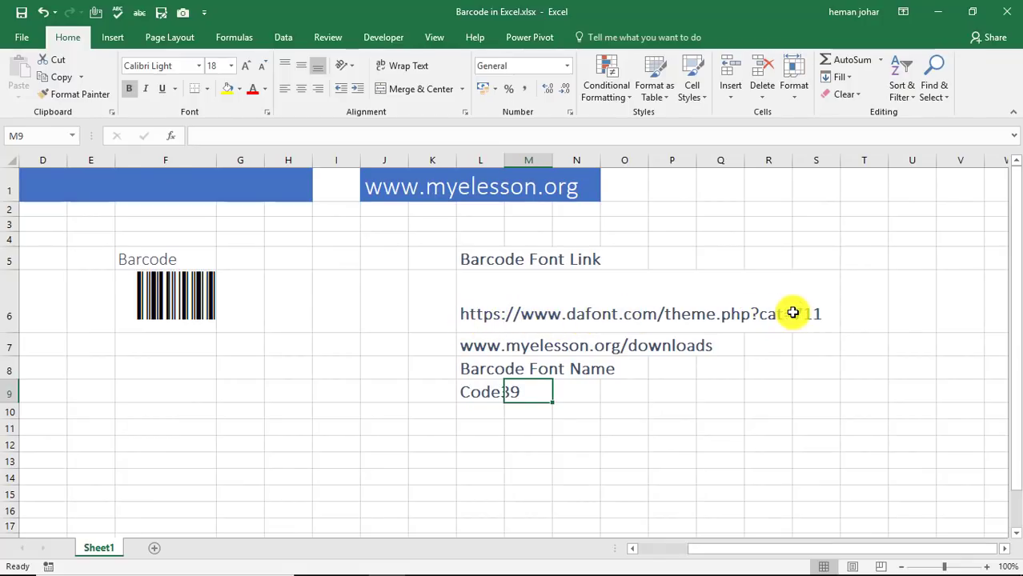
mouse_move(519, 362)
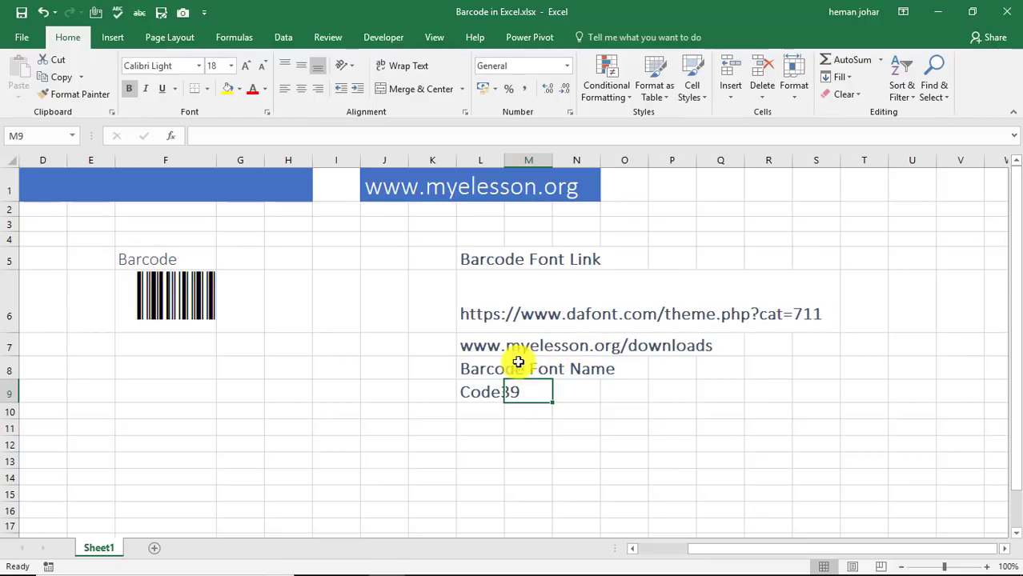
mouse_move(685, 343)
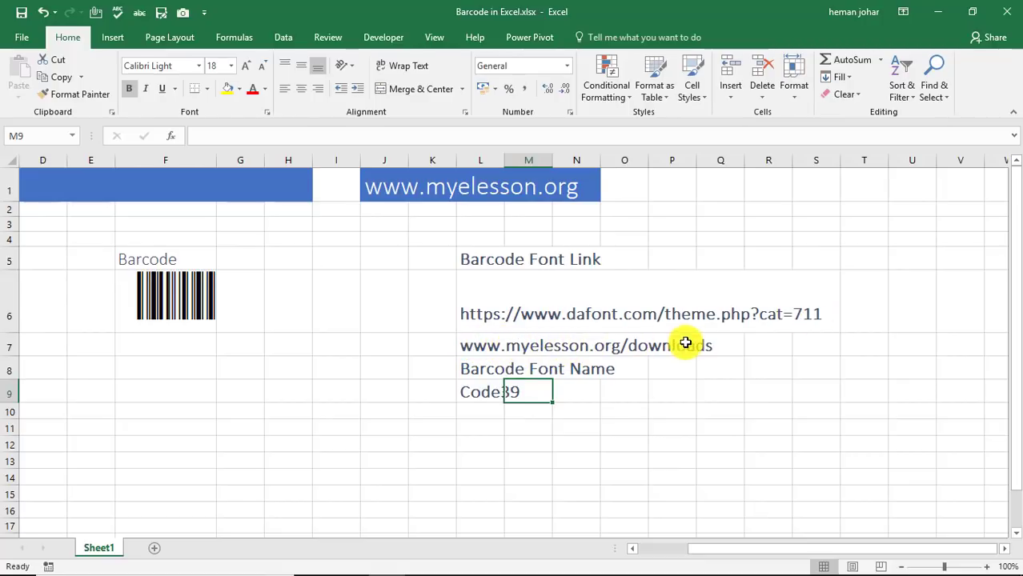
mouse_move(596, 344)
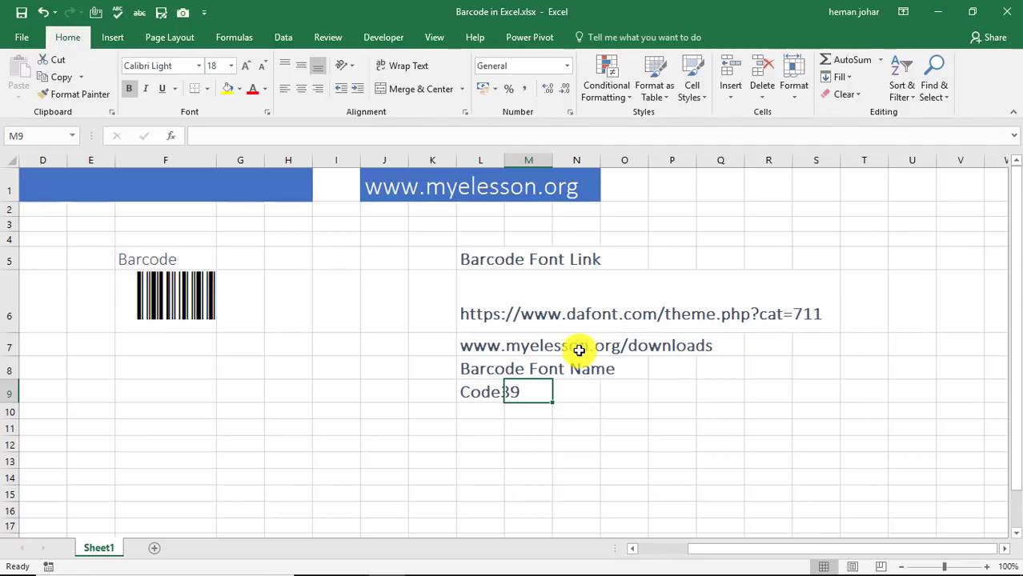
mouse_move(783, 536)
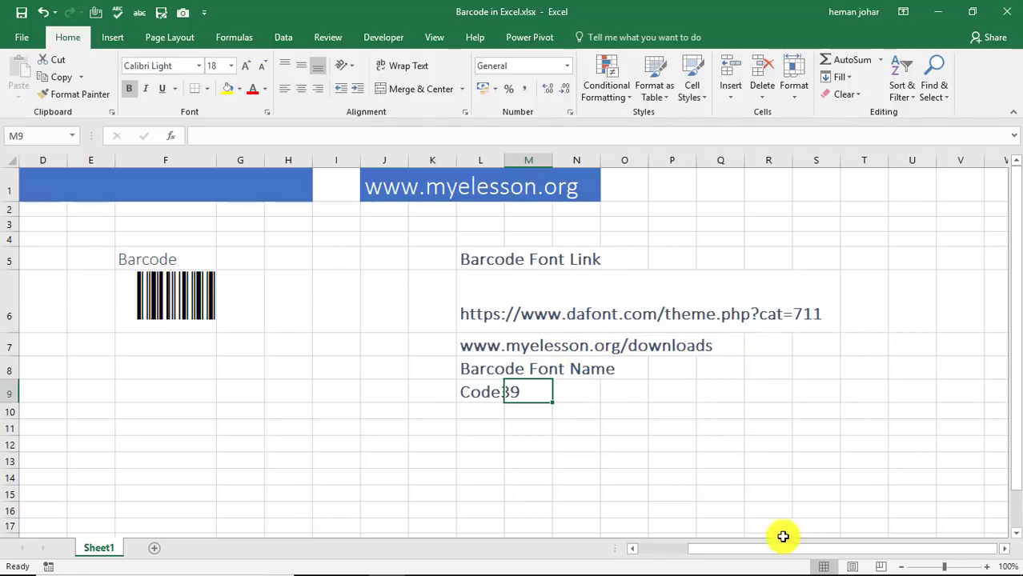
mouse_move(785, 552)
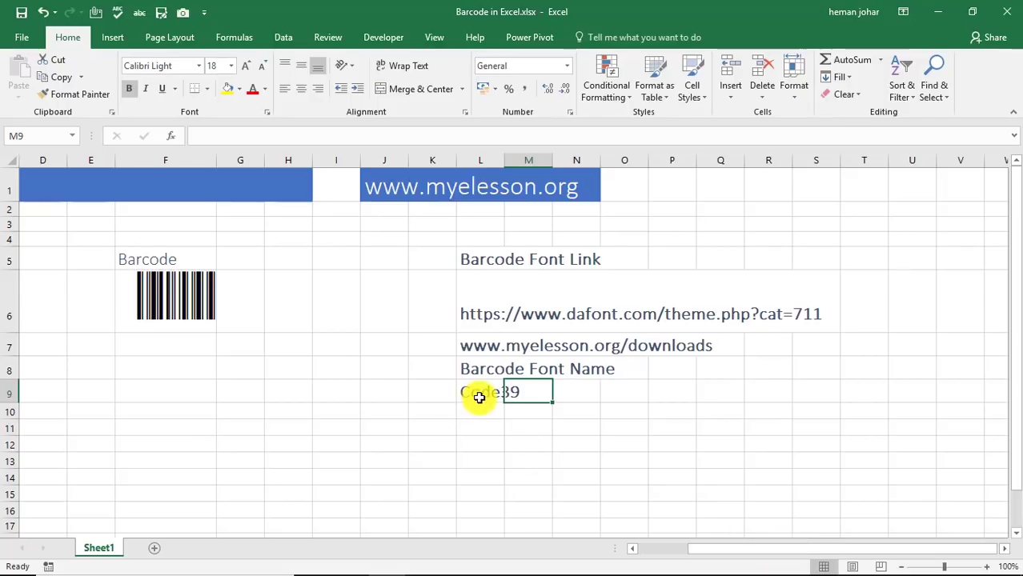
click(480, 390)
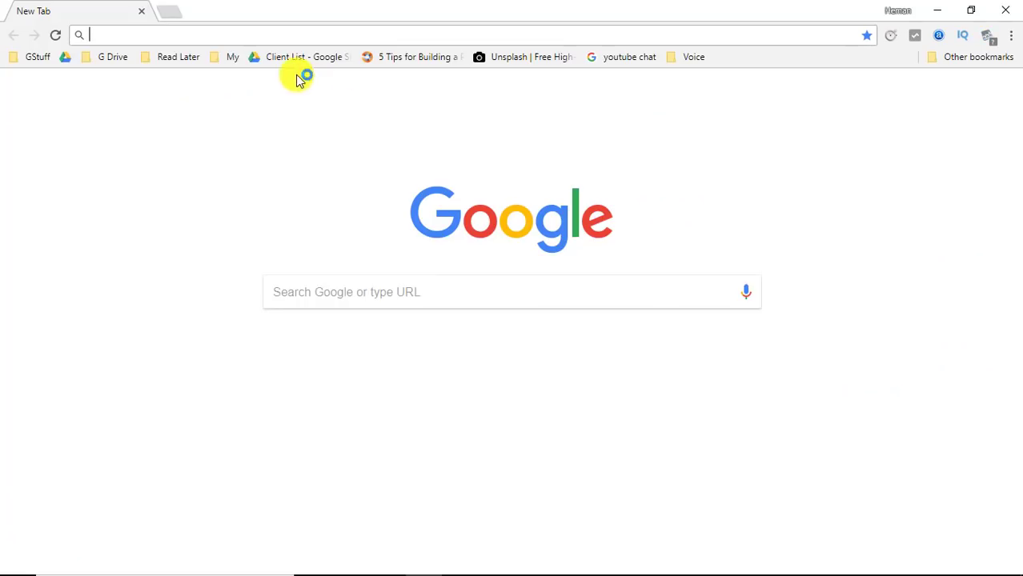
Download the Code 39 font from dafont.com's bar code category and show the zip in Downloads
text(https://www.dafont.com/theme.php?cat=711)
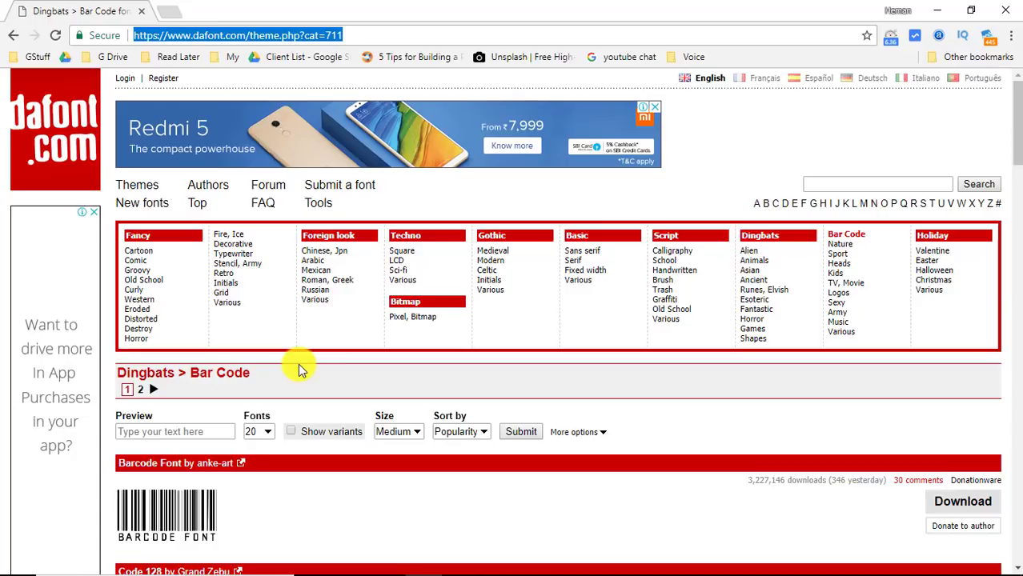
scroll(down, 3)
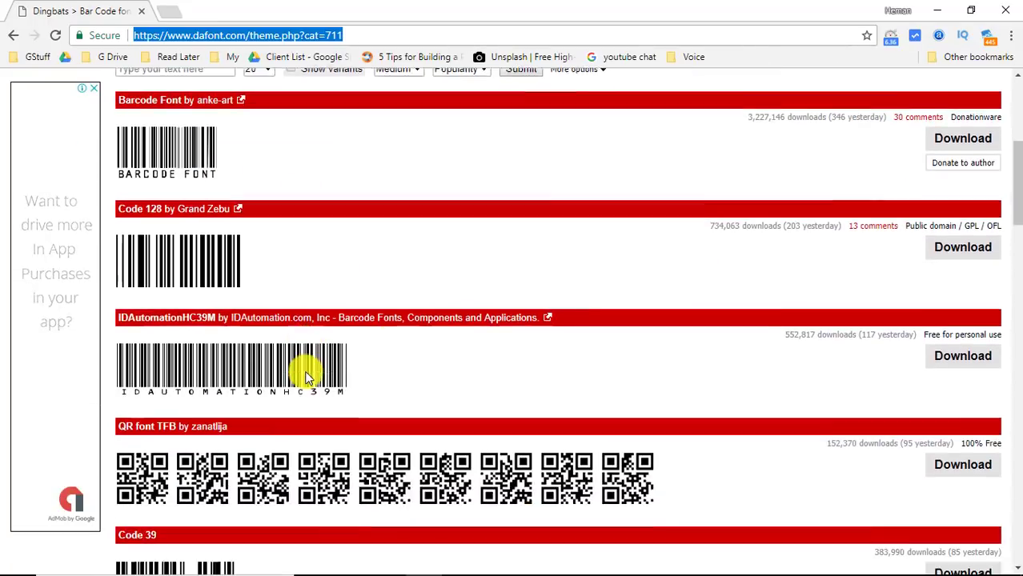
scroll(down, 3)
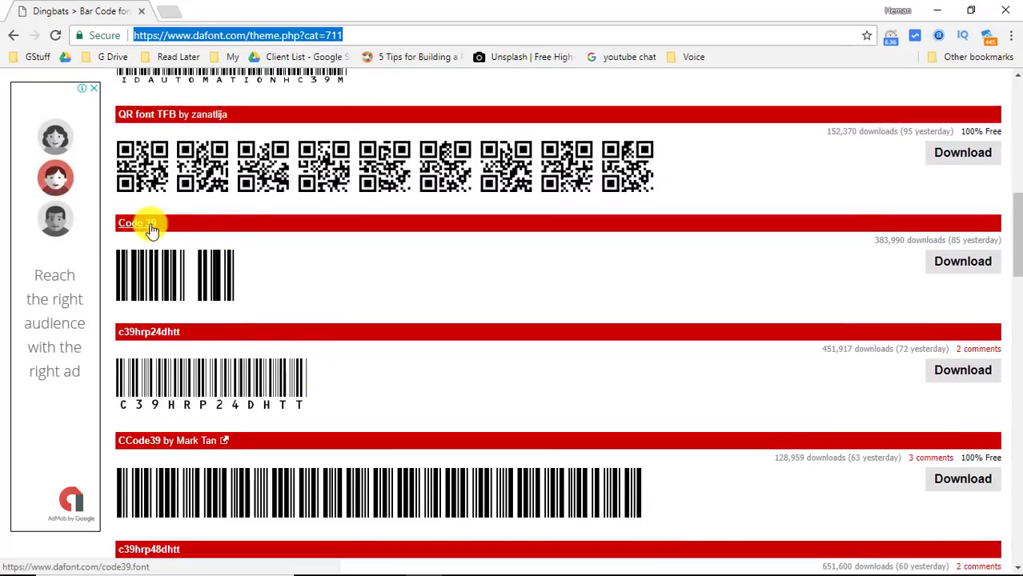
mouse_move(165, 231)
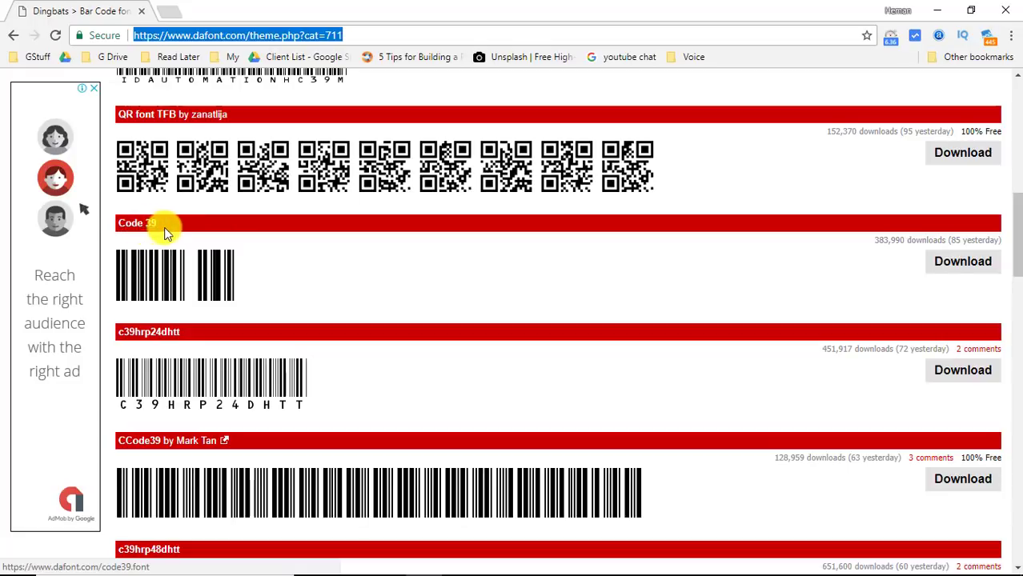
mouse_move(897, 296)
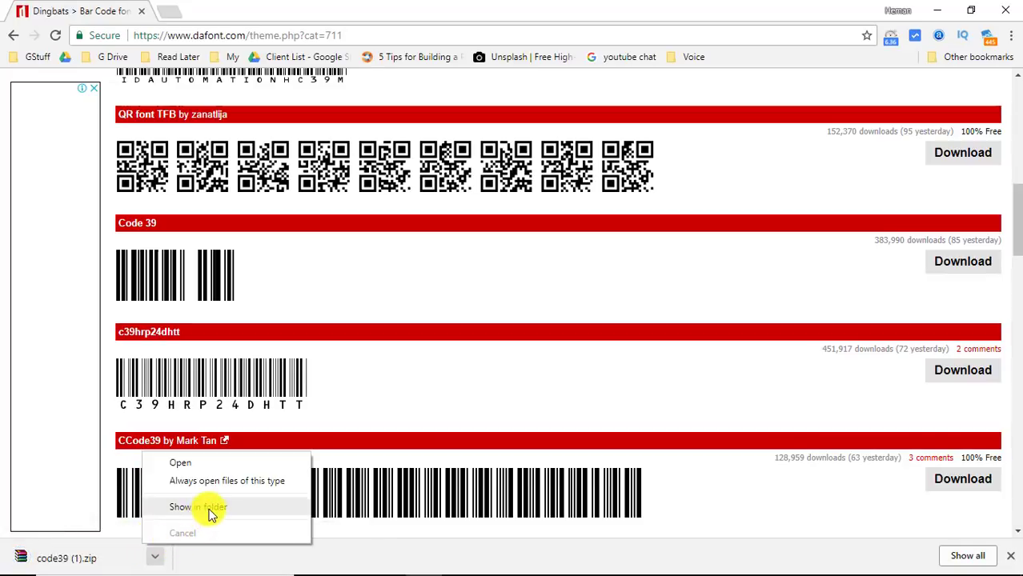
click(197, 506)
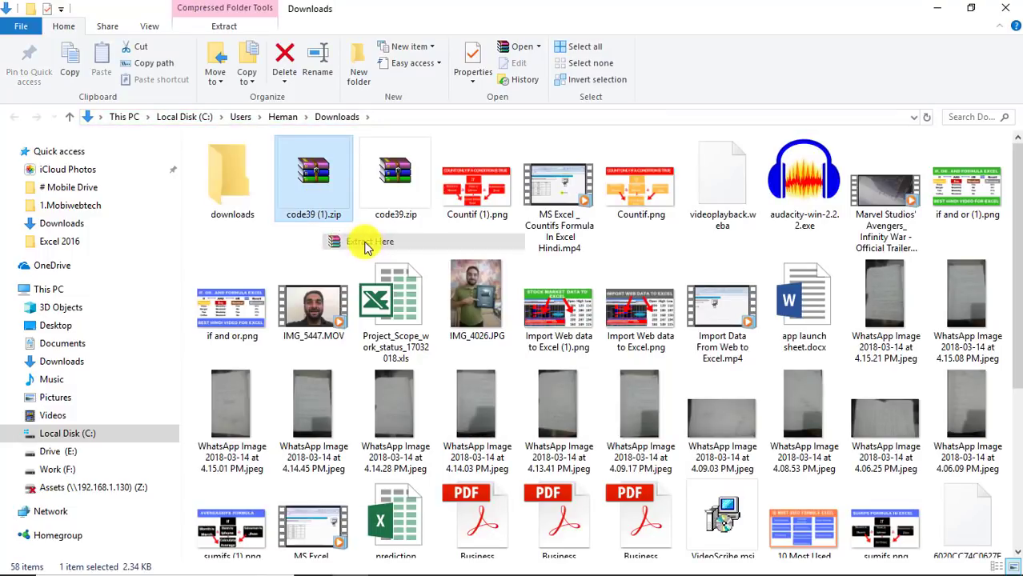
Extract the code39 zip into Downloads, replacing the existing Code39r.ttf file
click(370, 240)
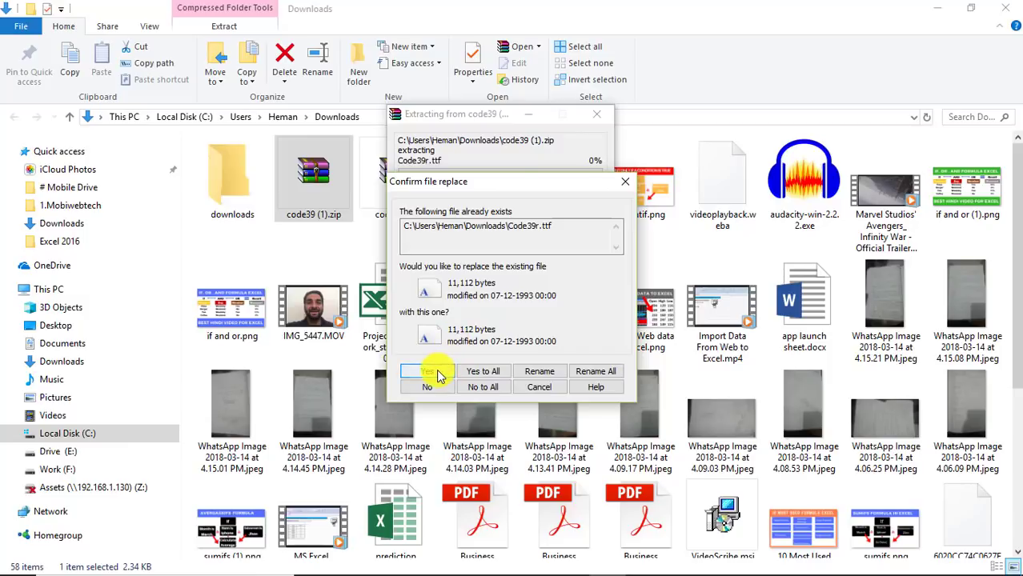
click(429, 372)
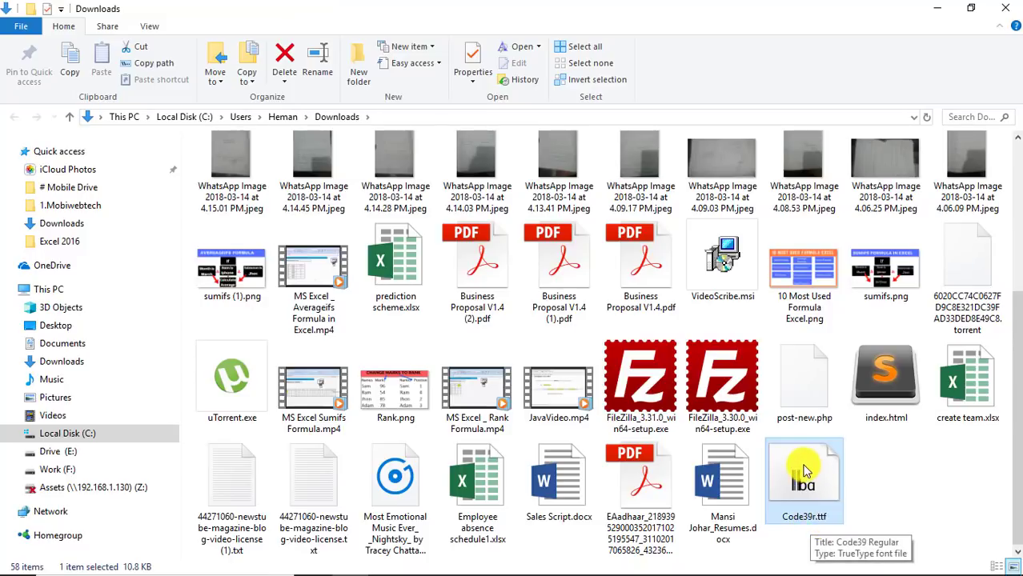
right_click(803, 477)
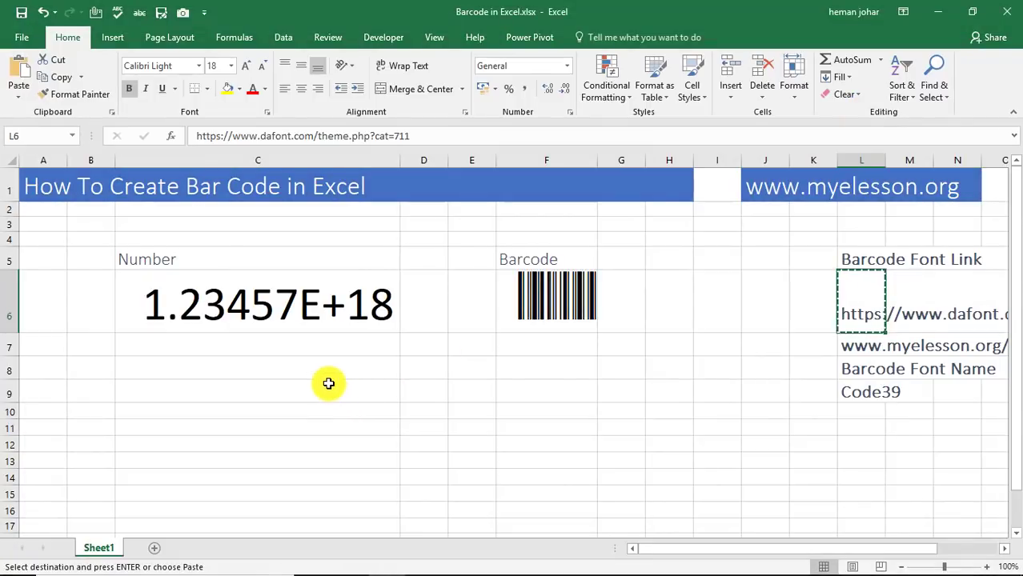
click(269, 304)
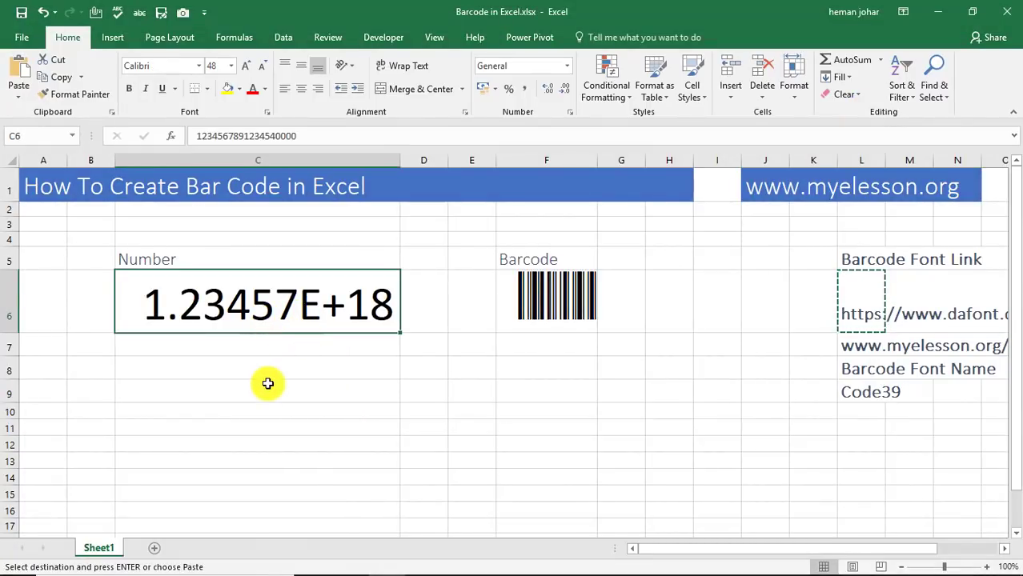
click(258, 368)
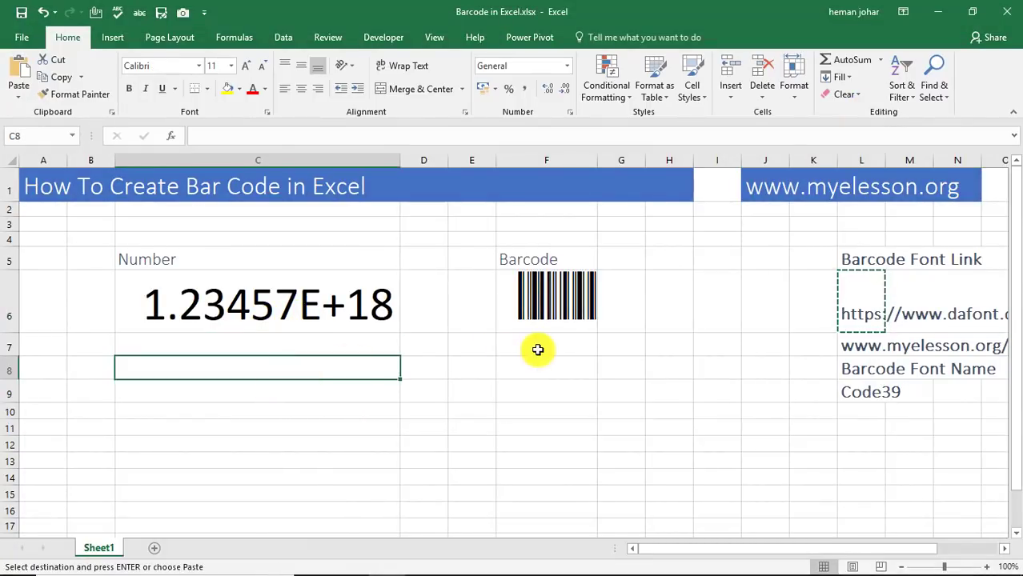
click(546, 344)
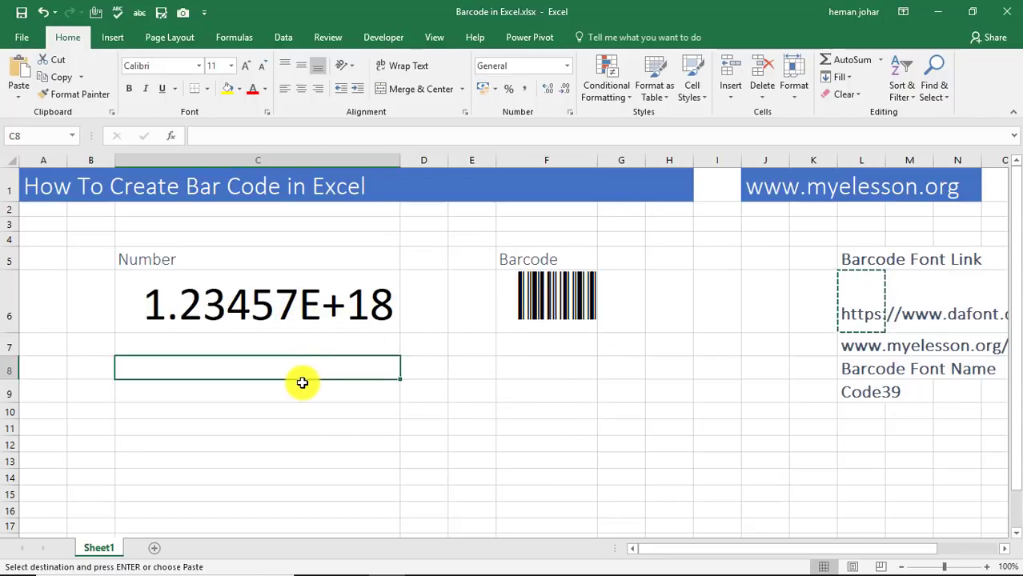
mouse_move(256, 249)
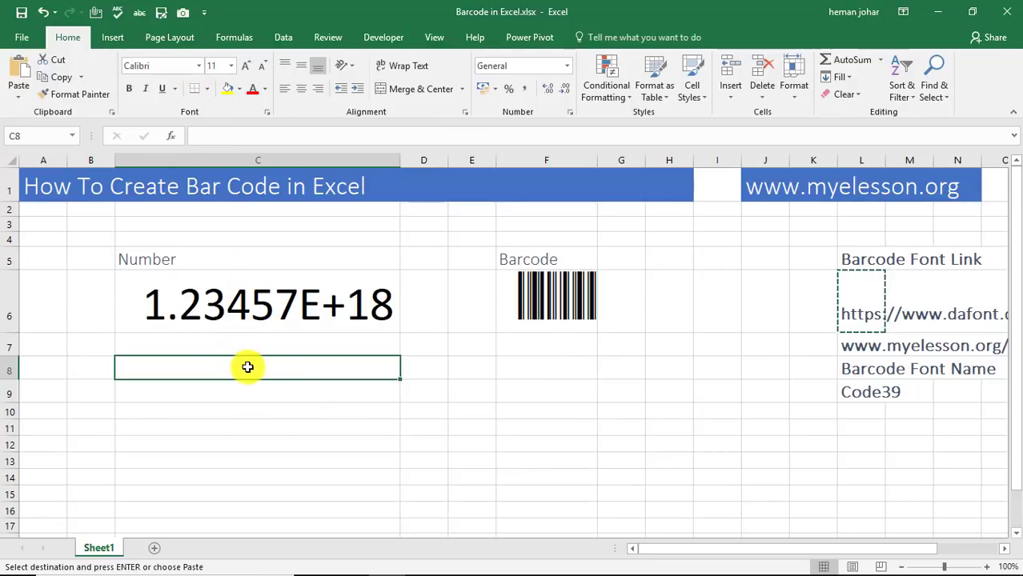
mouse_move(246, 355)
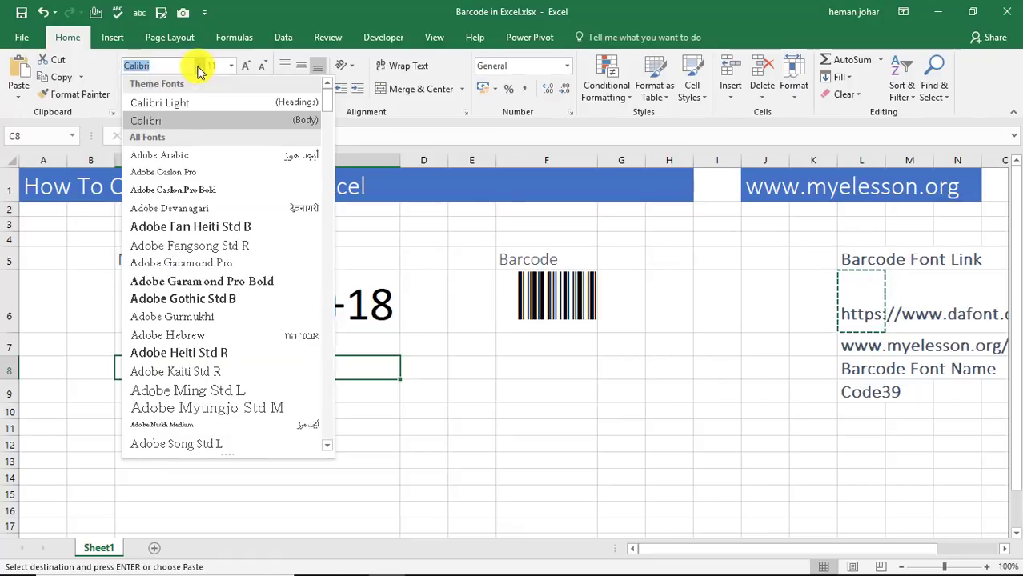
Set cell C8 to the Code39 font and enter 1234567 so it renders as a barcode
text(Code39)
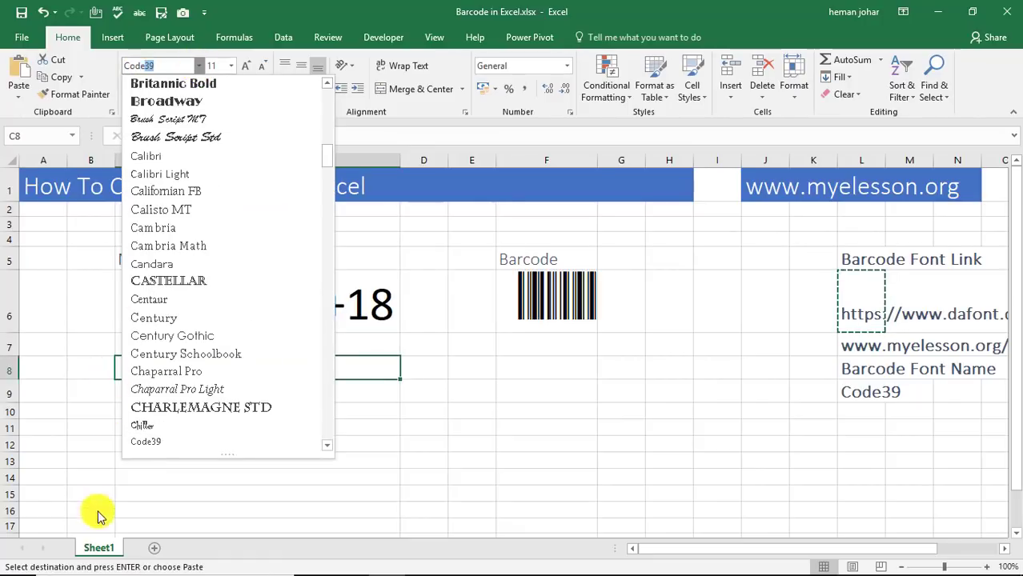
click(145, 442)
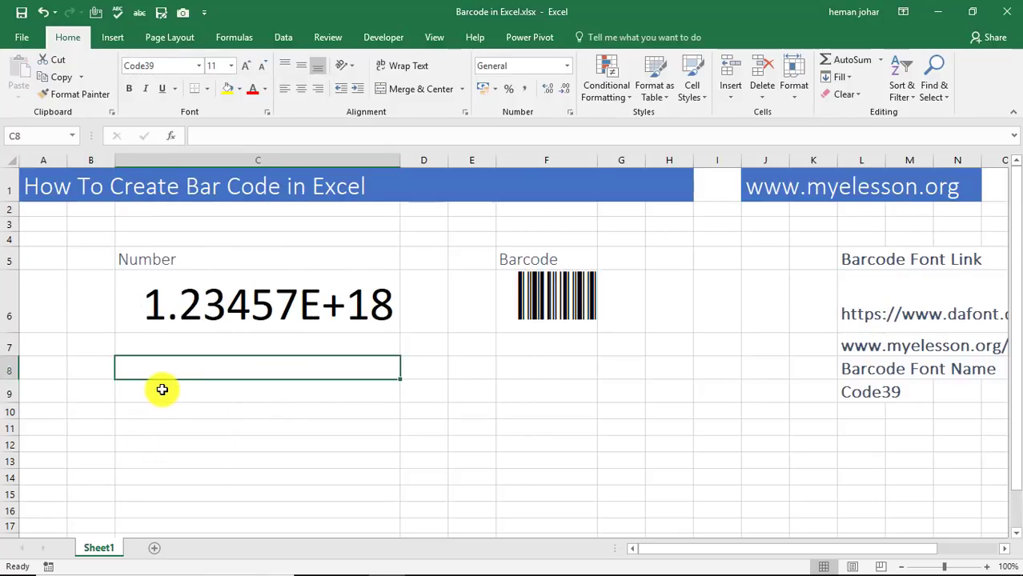
mouse_move(216, 366)
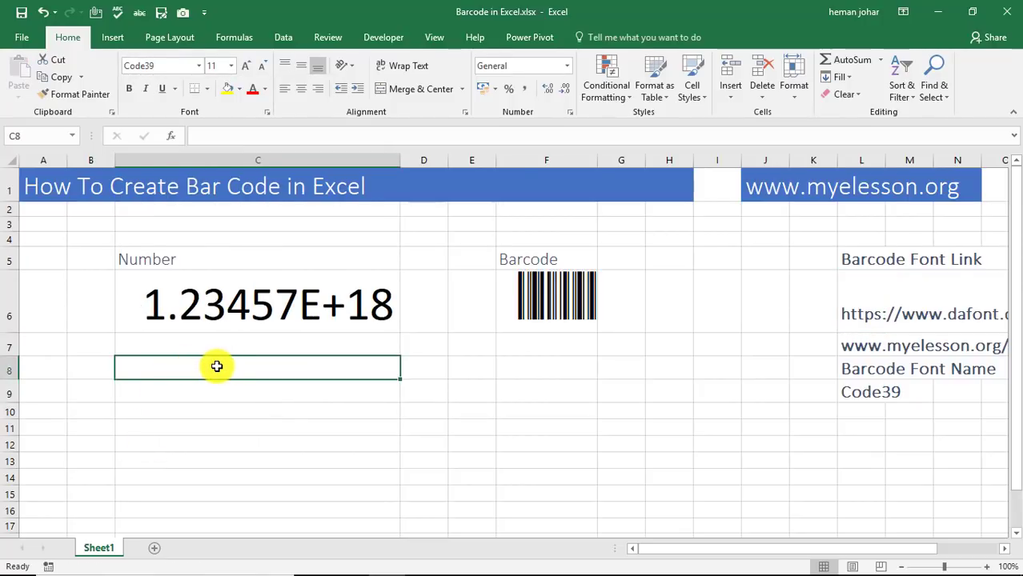
text(1234567895241230000)
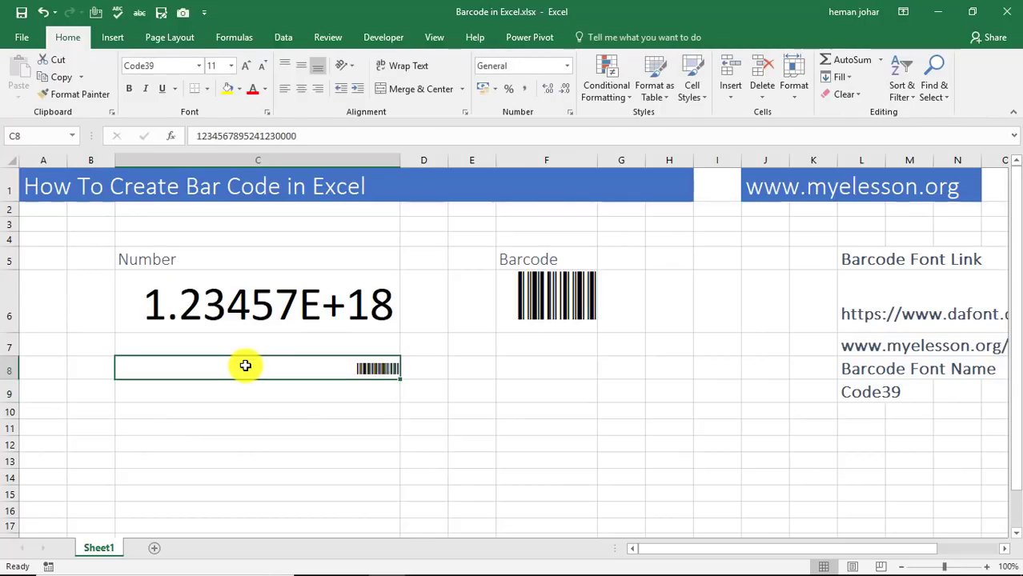
Link F6 to the number with =C6, then enter 7895 and 1234 in C6 to redraw the barcode
click(546, 301)
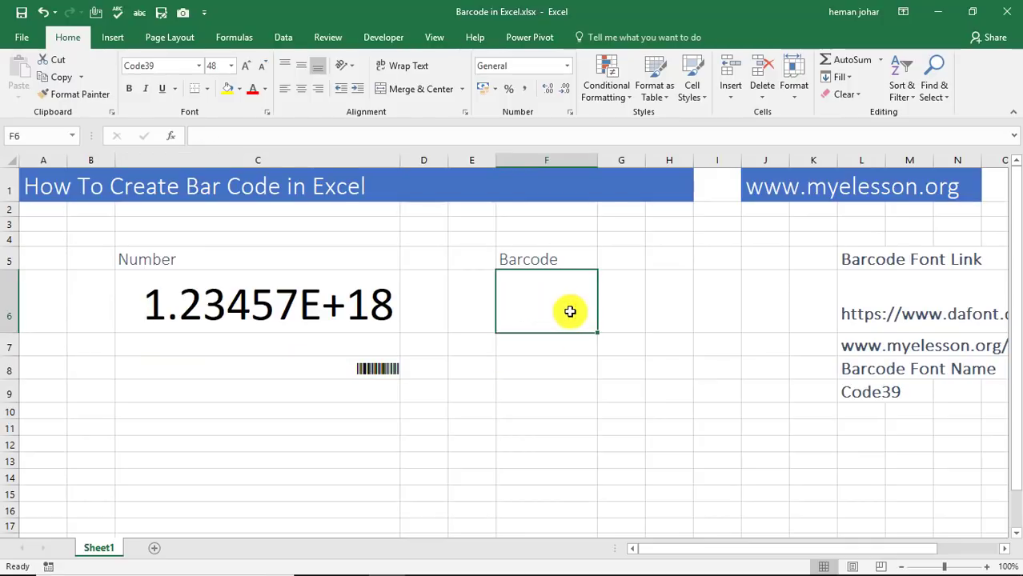
text(=C6)
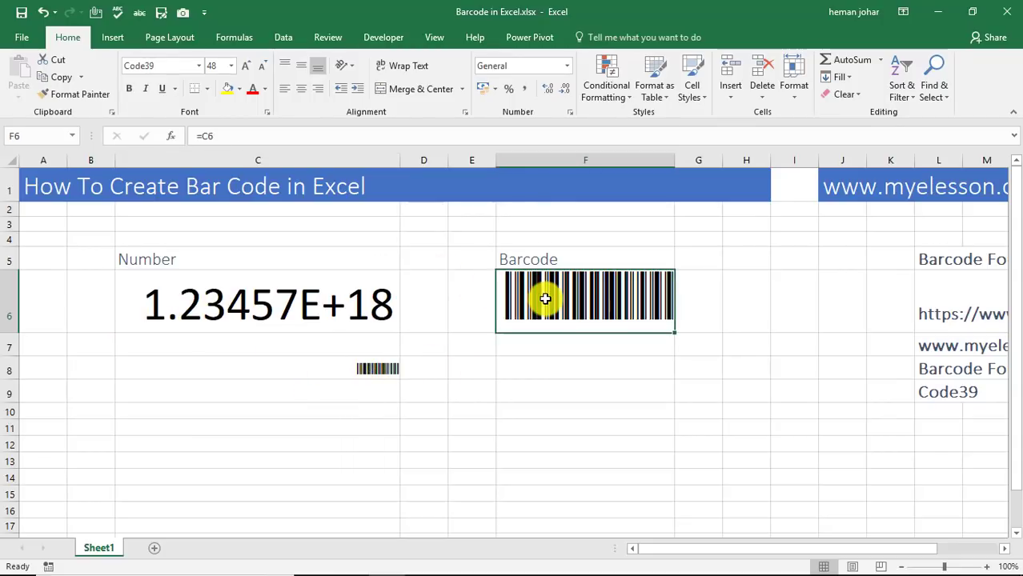
mouse_move(560, 354)
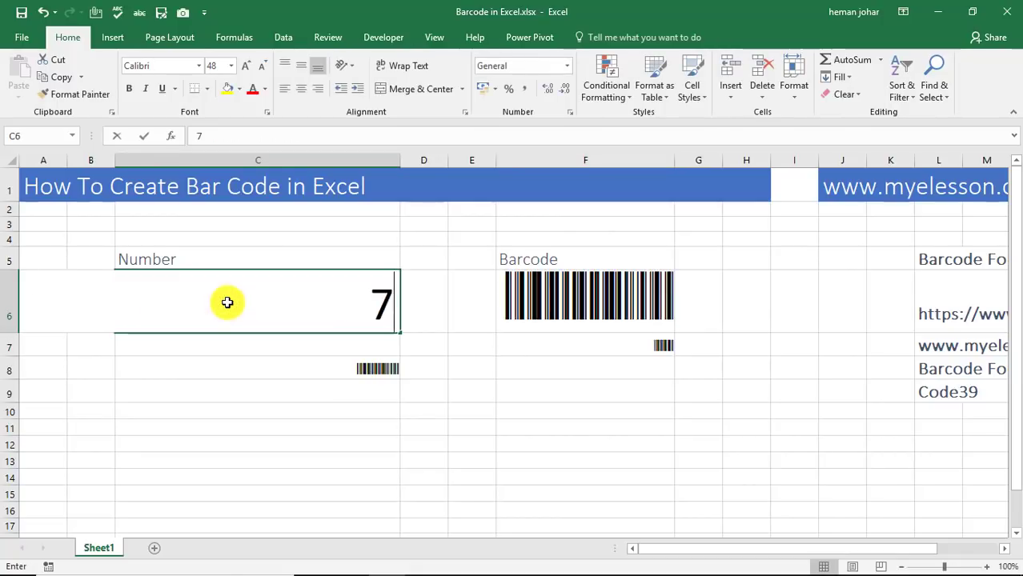
text(895)
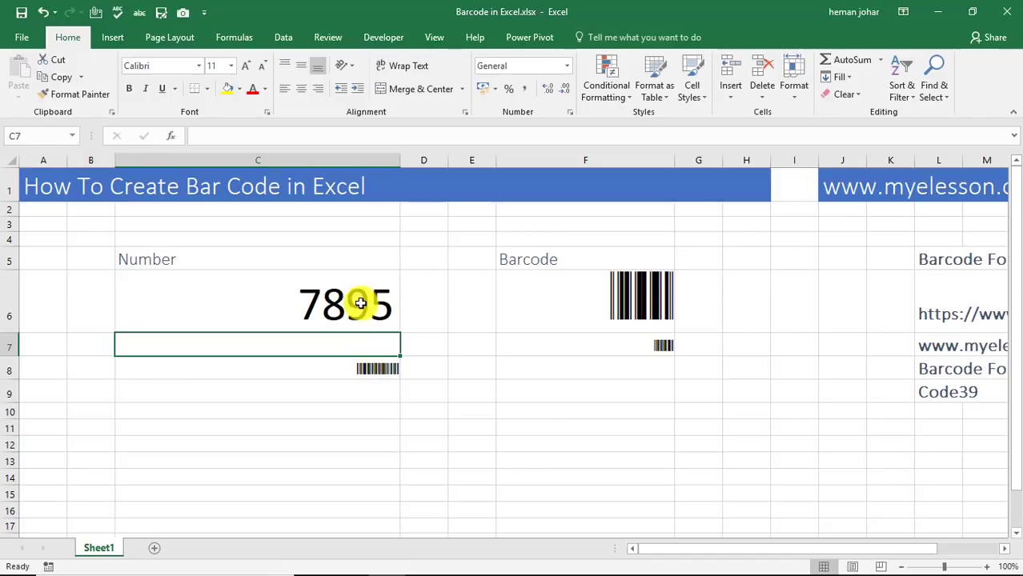
text(1234)
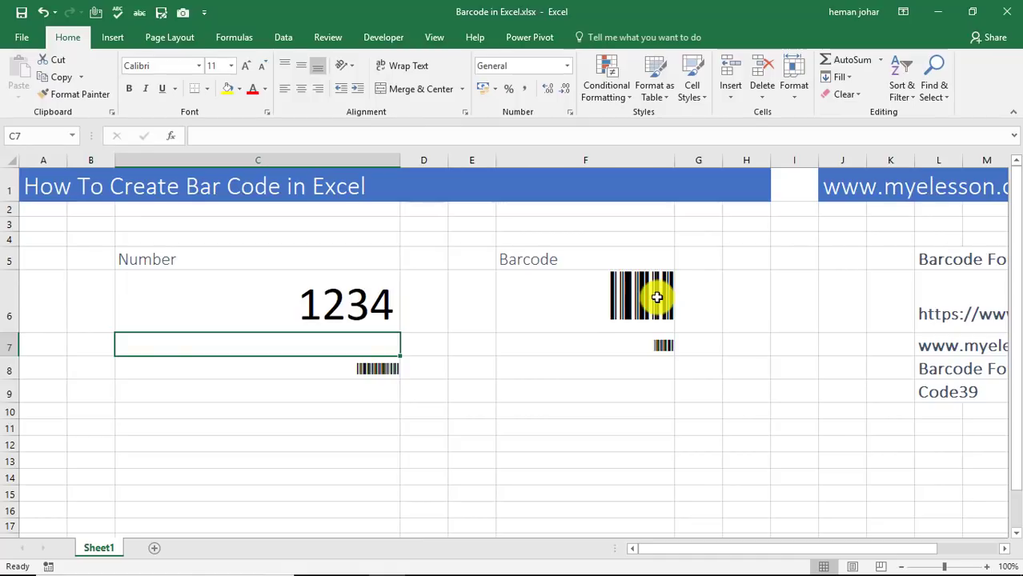
mouse_move(621, 323)
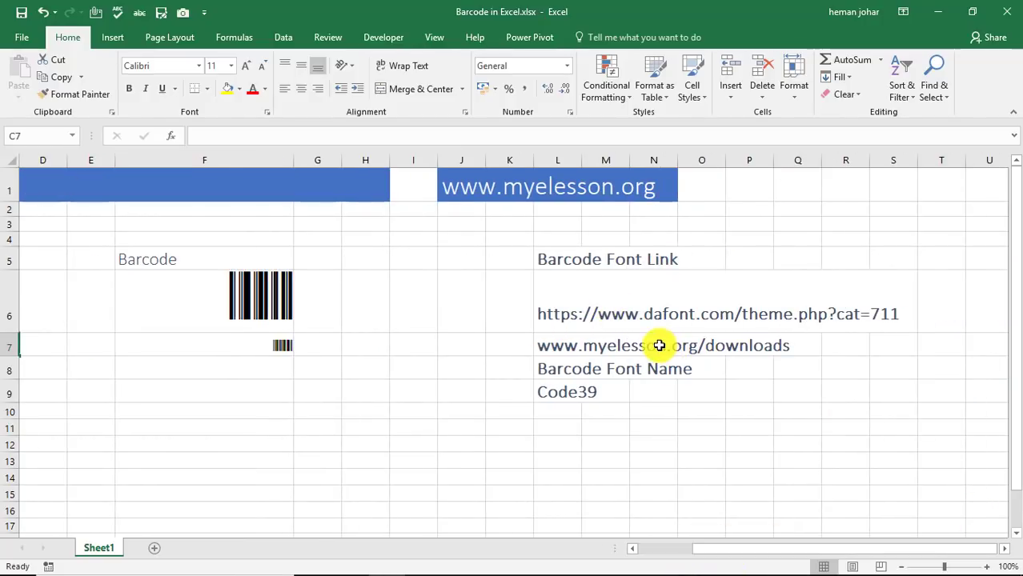
mouse_move(690, 345)
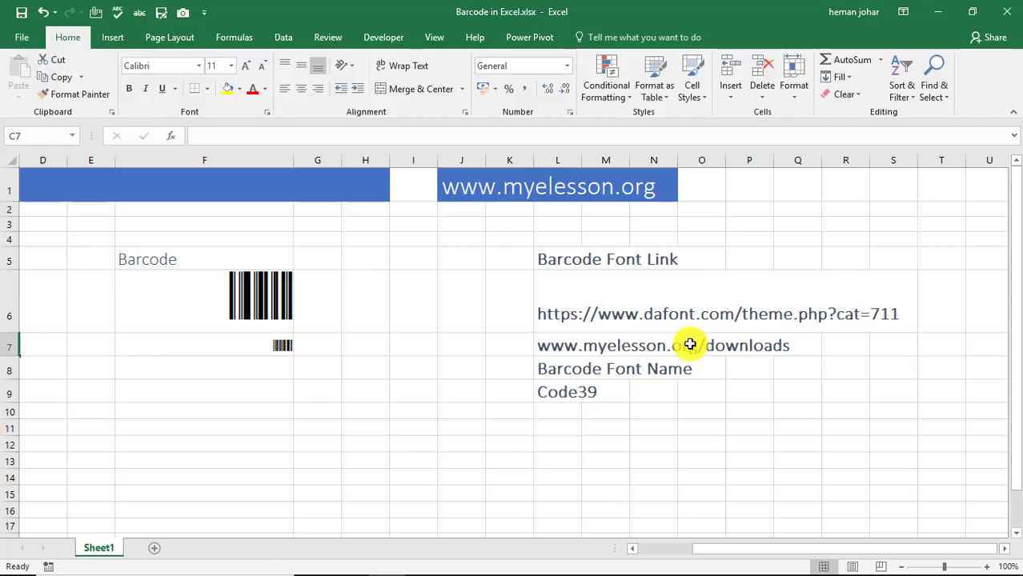
mouse_move(696, 534)
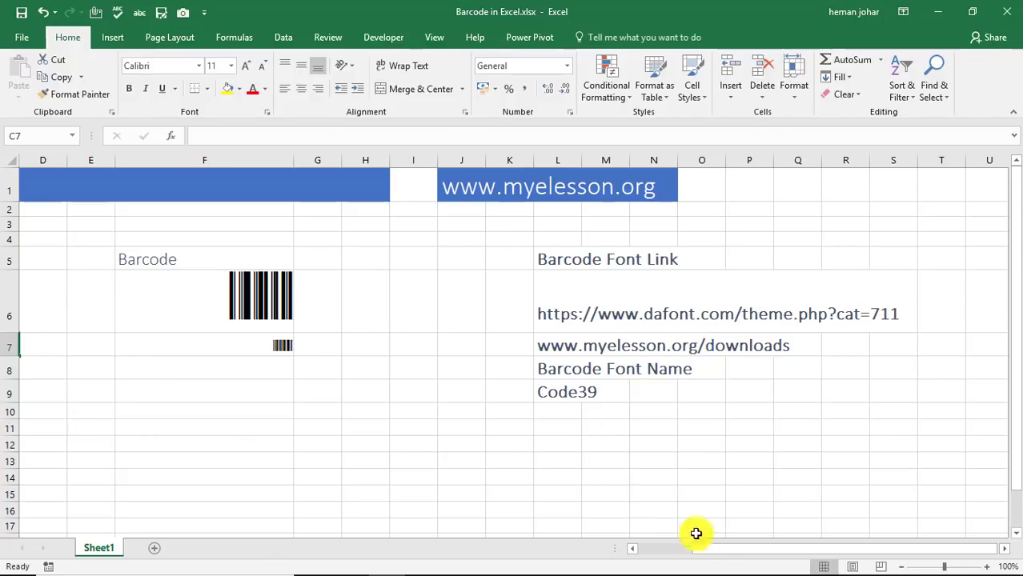
scroll(left, 3)
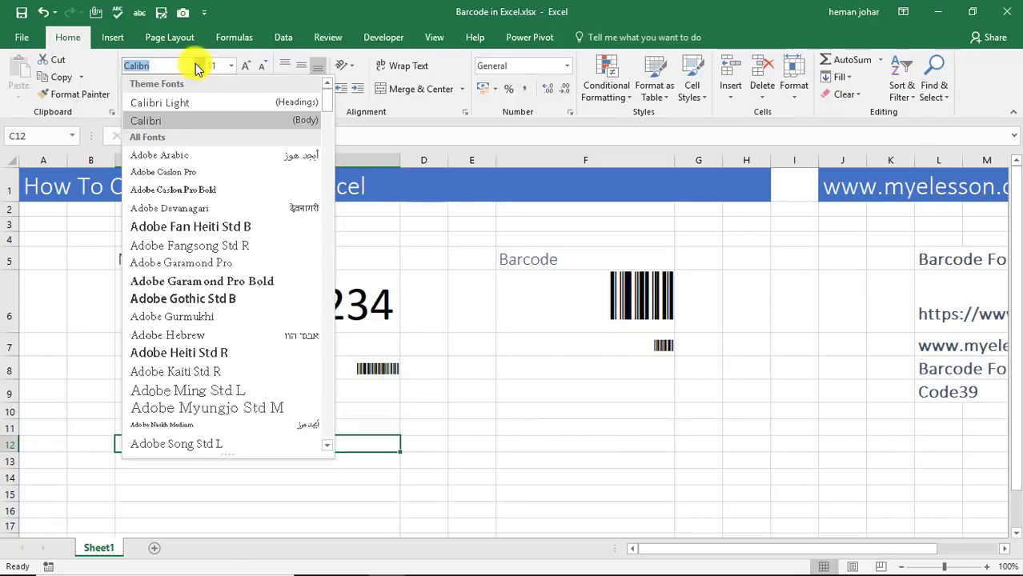
Set cell C12 to the Code39 font and enter 1234567 so it renders as a barcode
text(Code39)
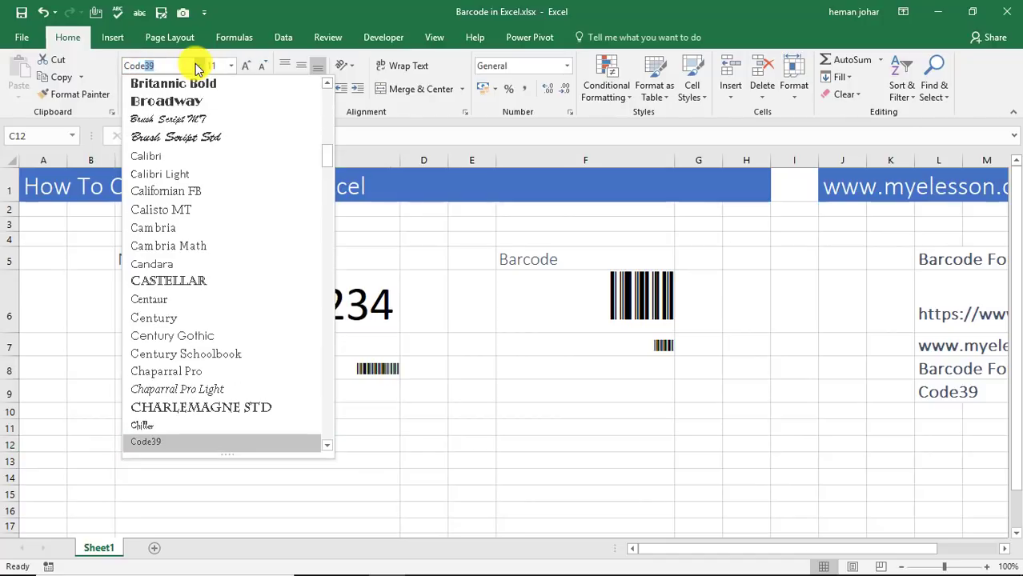
mouse_move(146, 442)
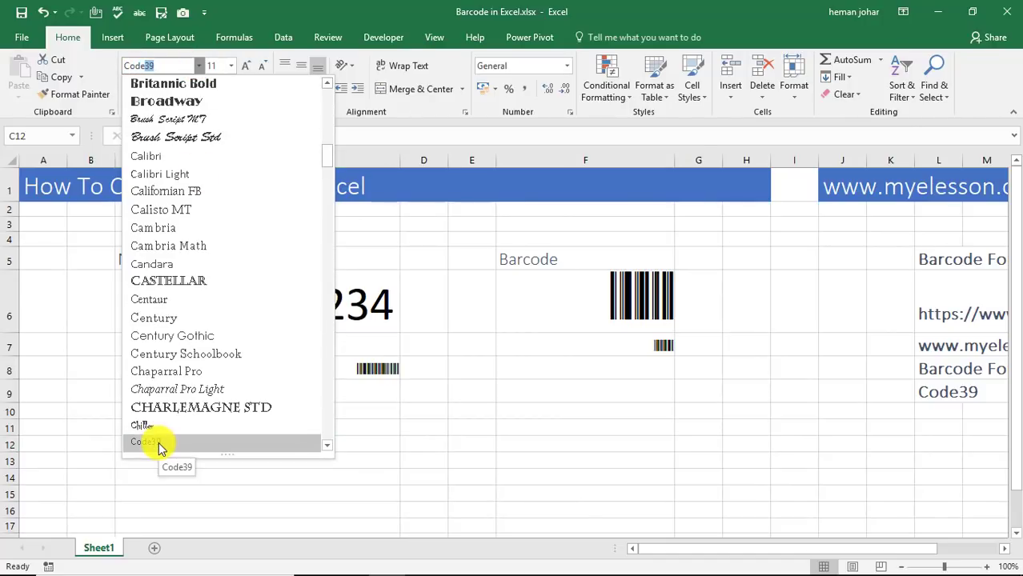
click(144, 442)
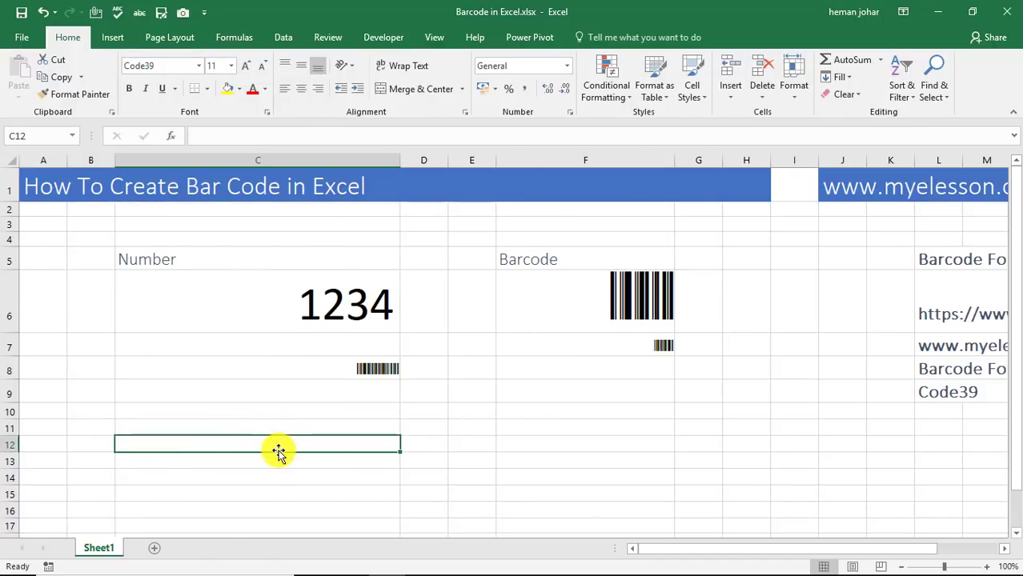
text(1234567)
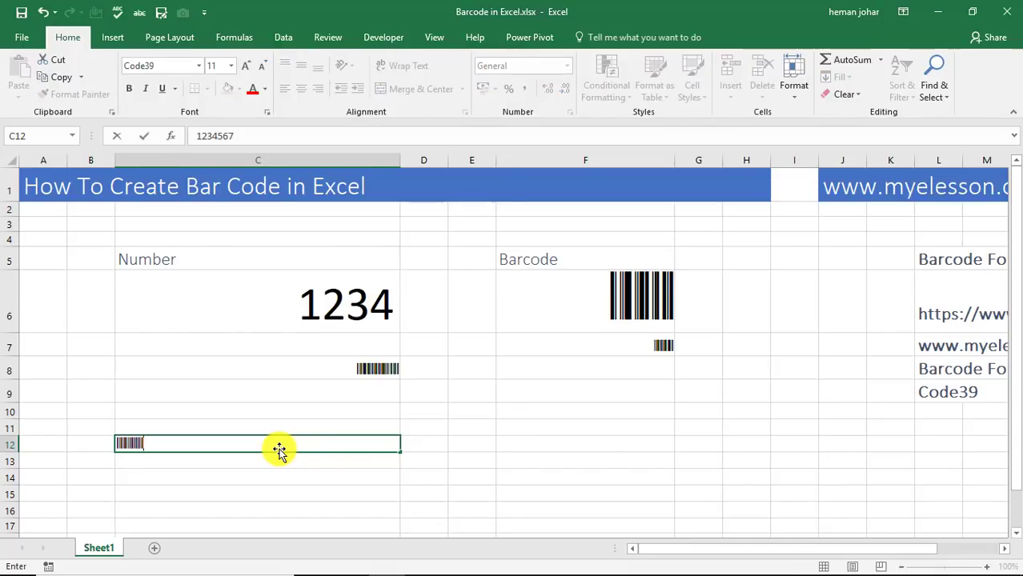